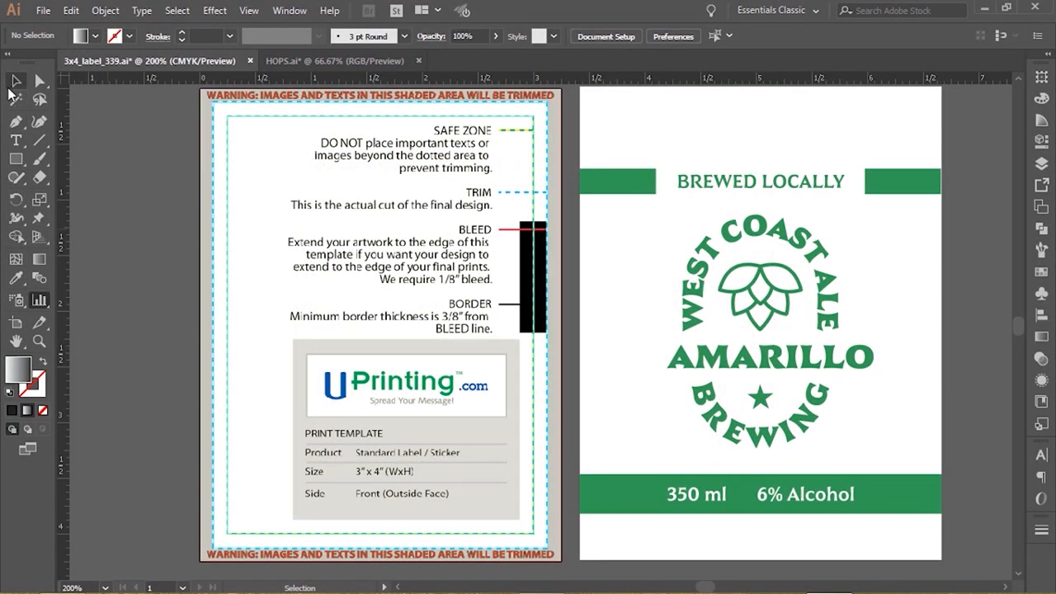
mouse_move(14, 79)
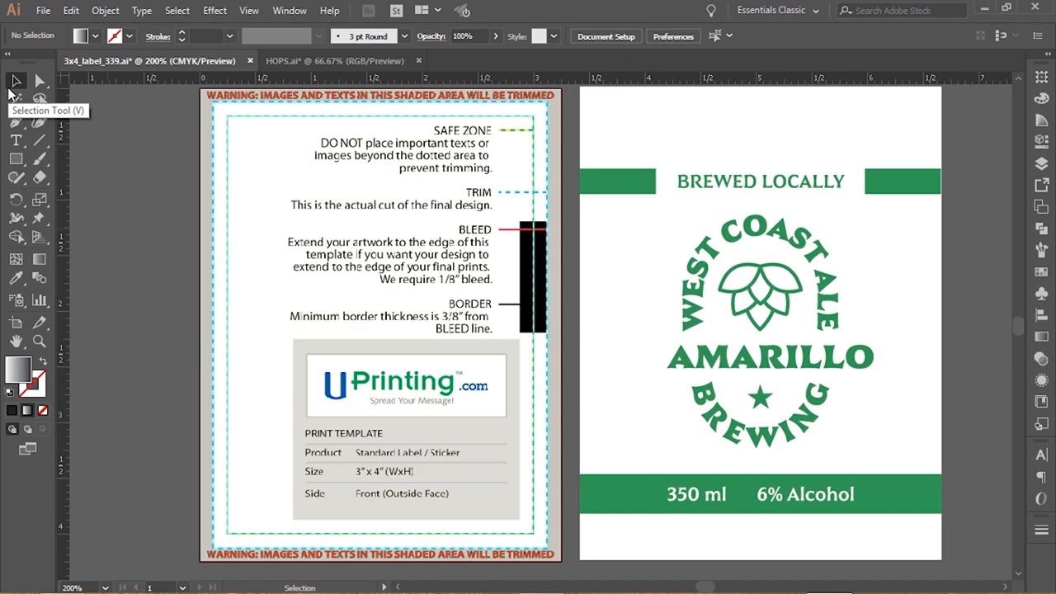
mouse_move(152, 238)
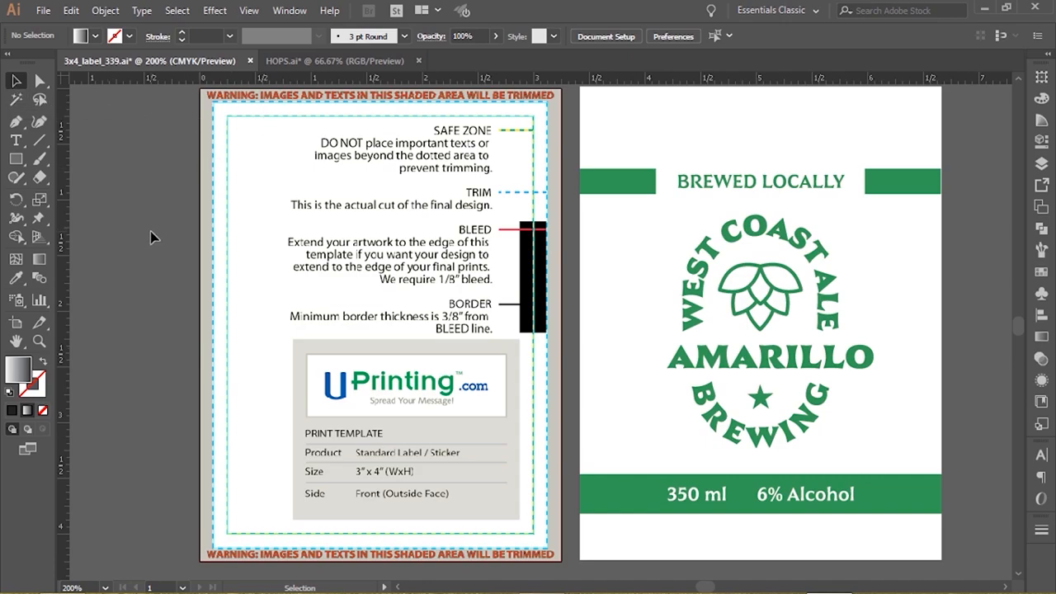
mouse_move(485, 147)
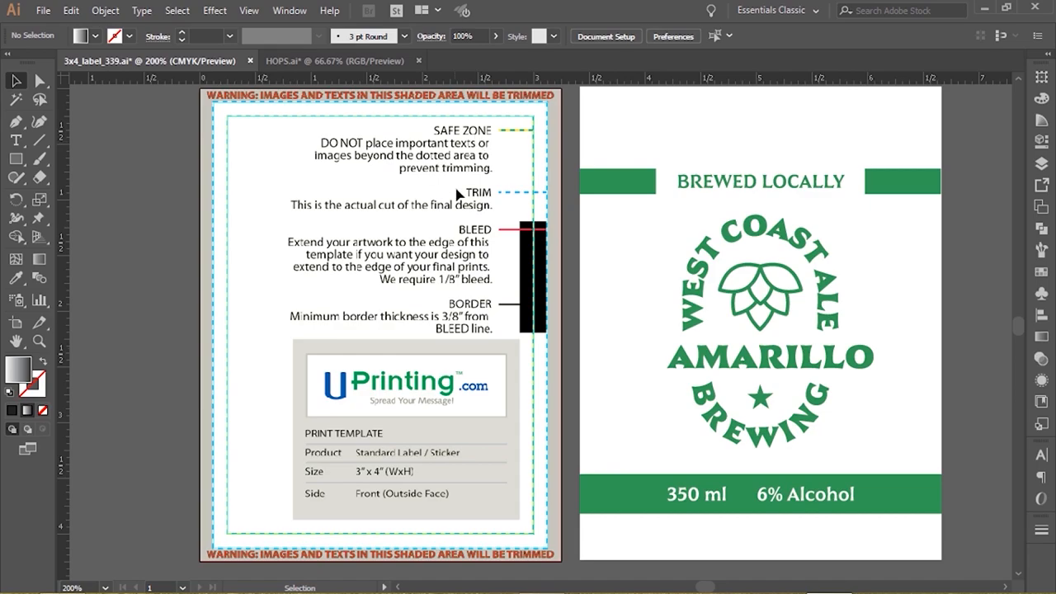
mouse_move(422, 301)
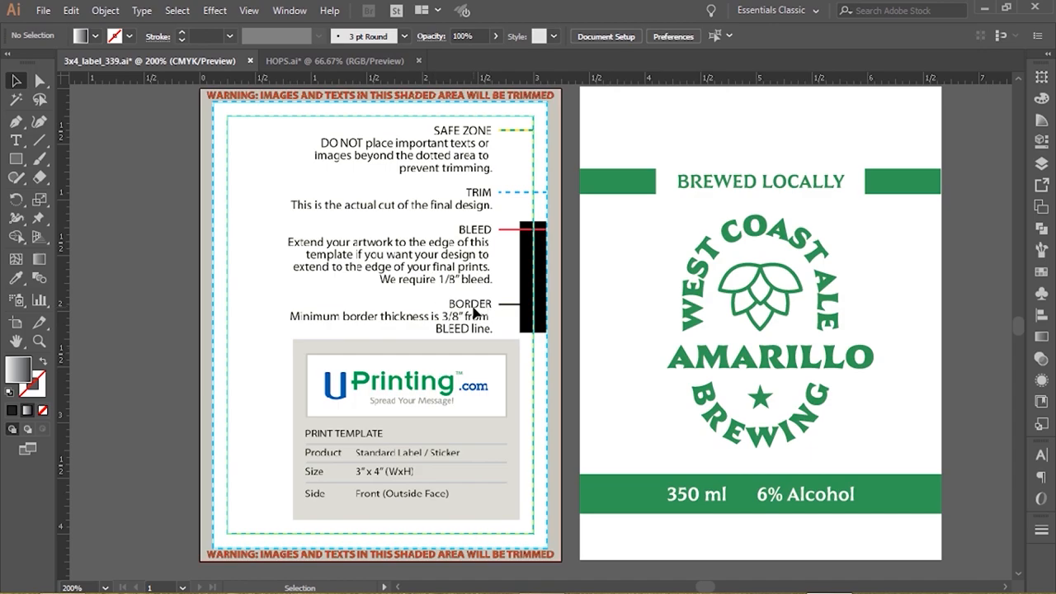
mouse_move(360, 327)
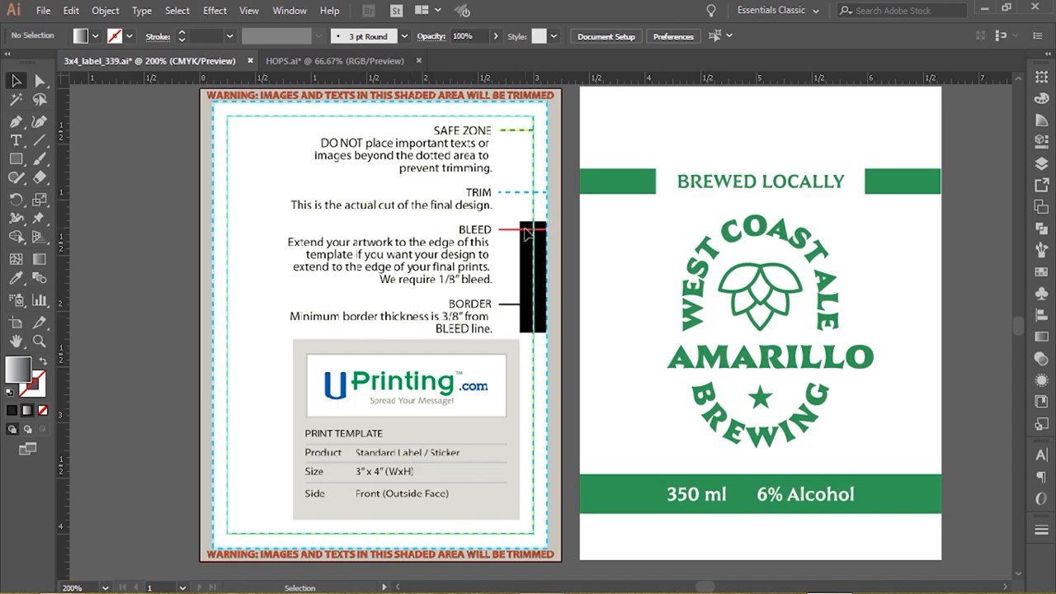
mouse_move(462, 327)
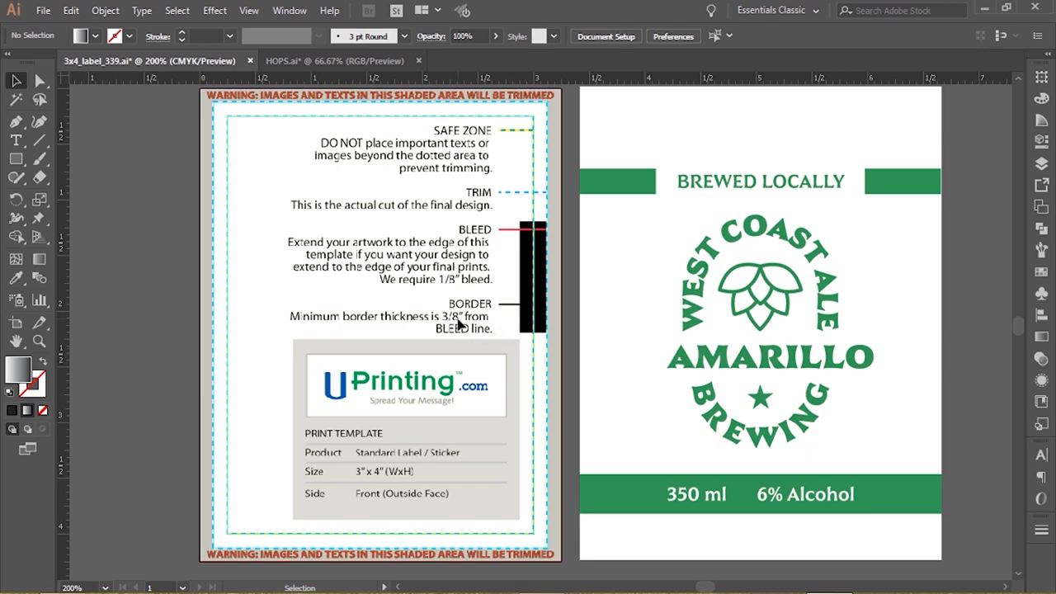
mouse_move(461, 327)
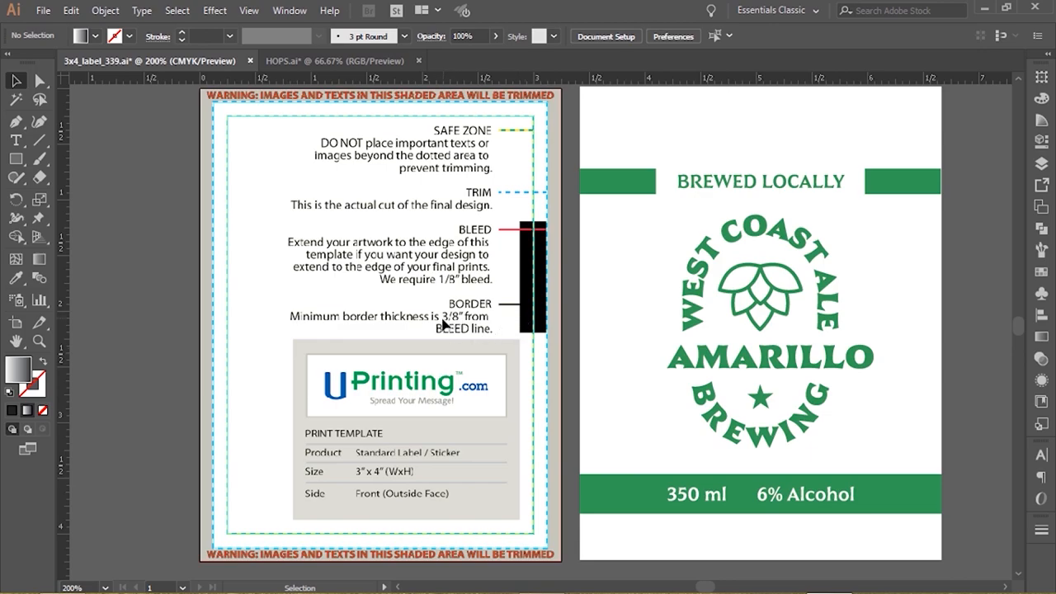
mouse_move(445, 326)
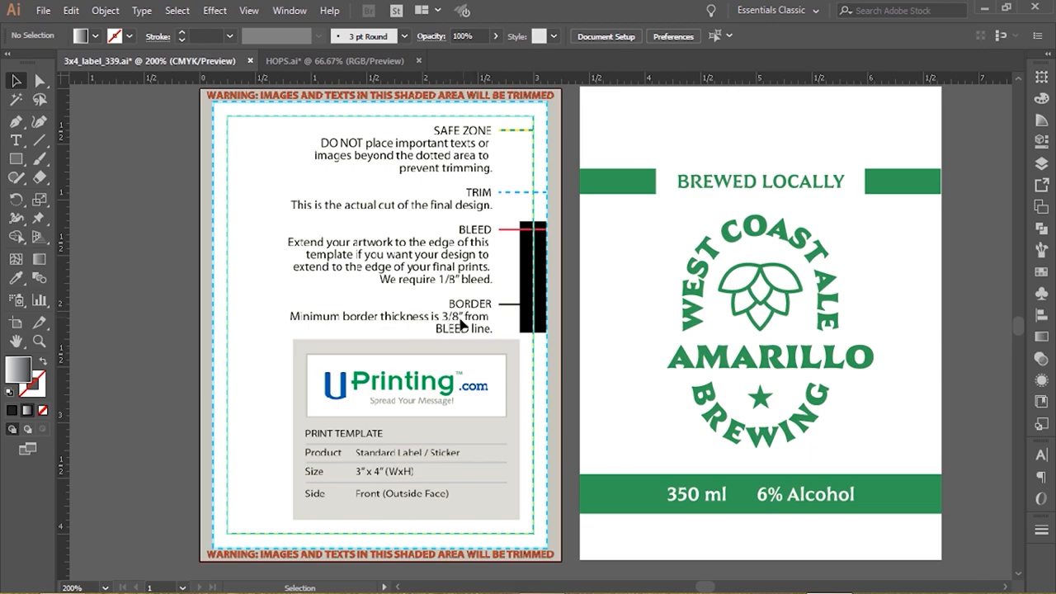
mouse_move(169, 356)
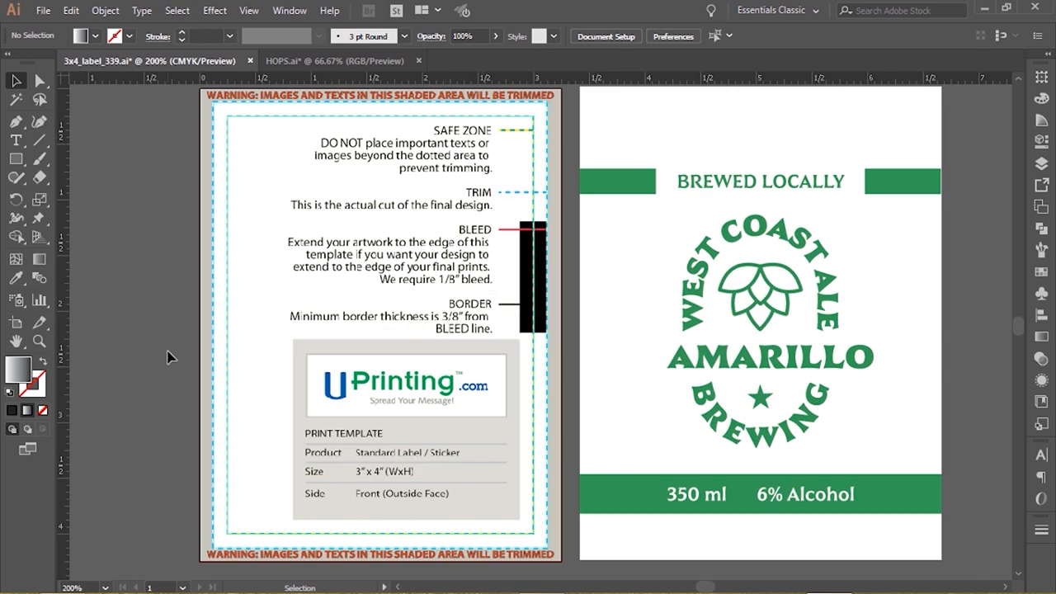
mouse_move(138, 237)
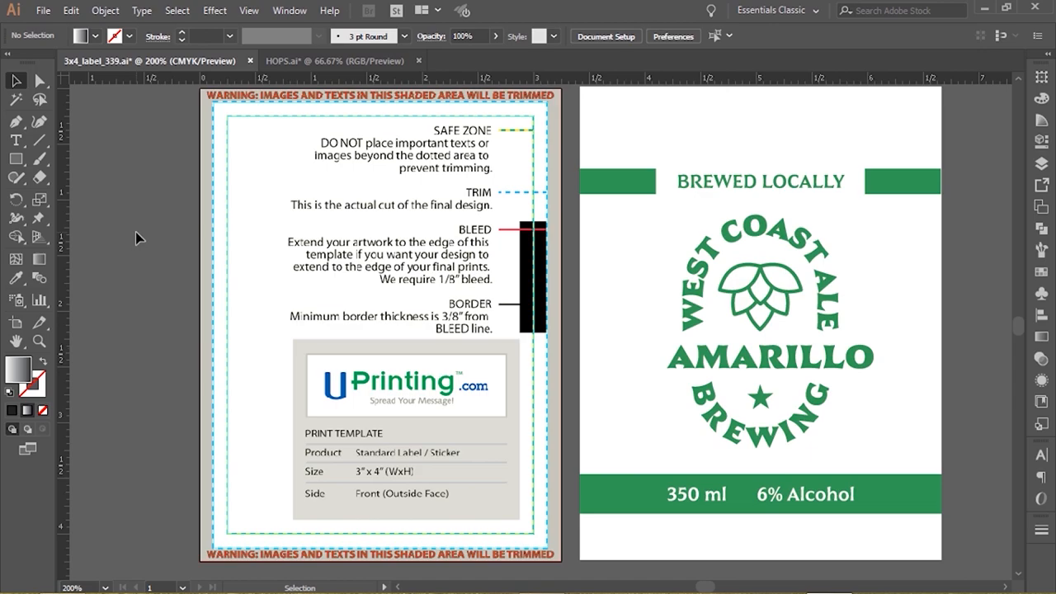
mouse_move(58, 97)
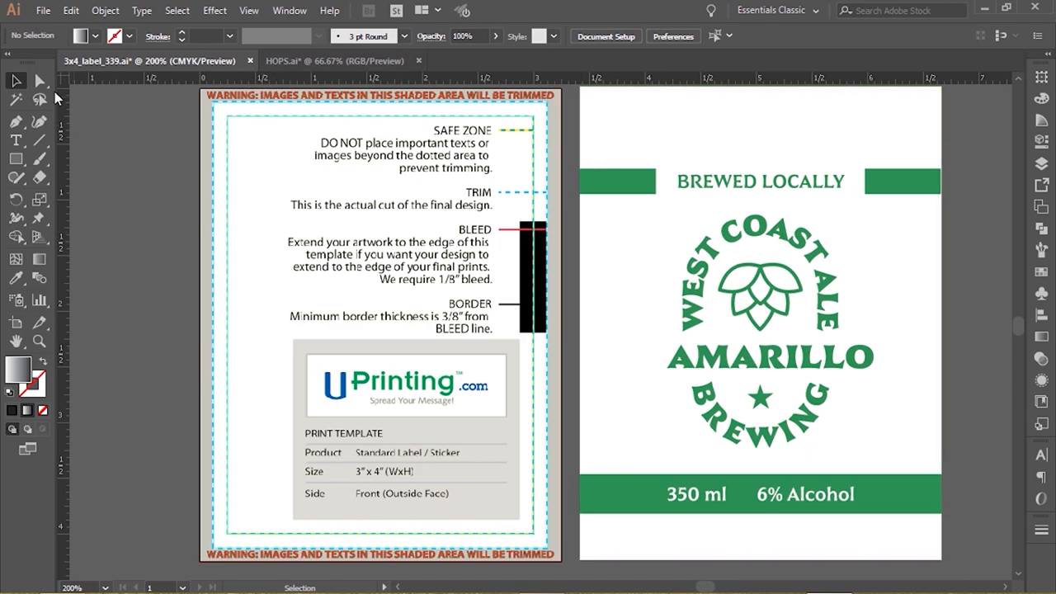
mouse_move(17, 158)
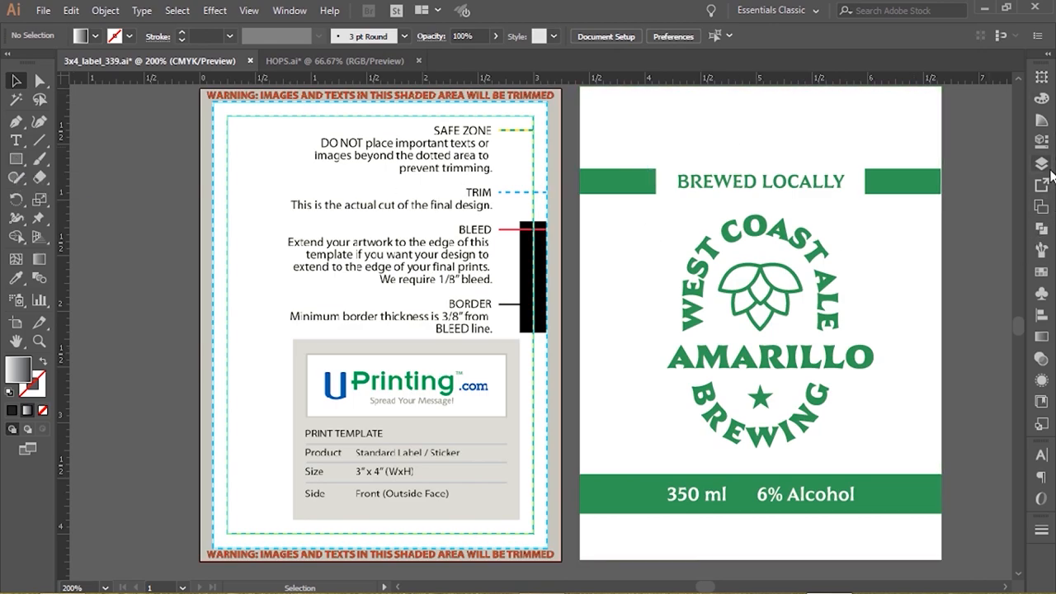
Step: Select YOUR ARTWORKS HERE, reveal the RULERS/GUIDES layer in the Layers panel, then collapse it
click(1041, 228)
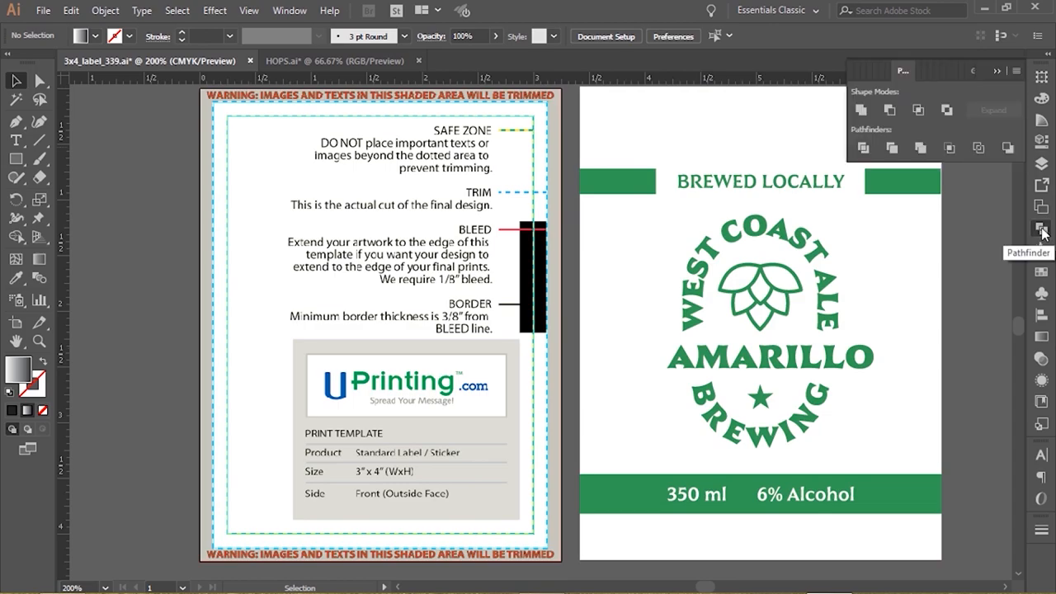
click(795, 69)
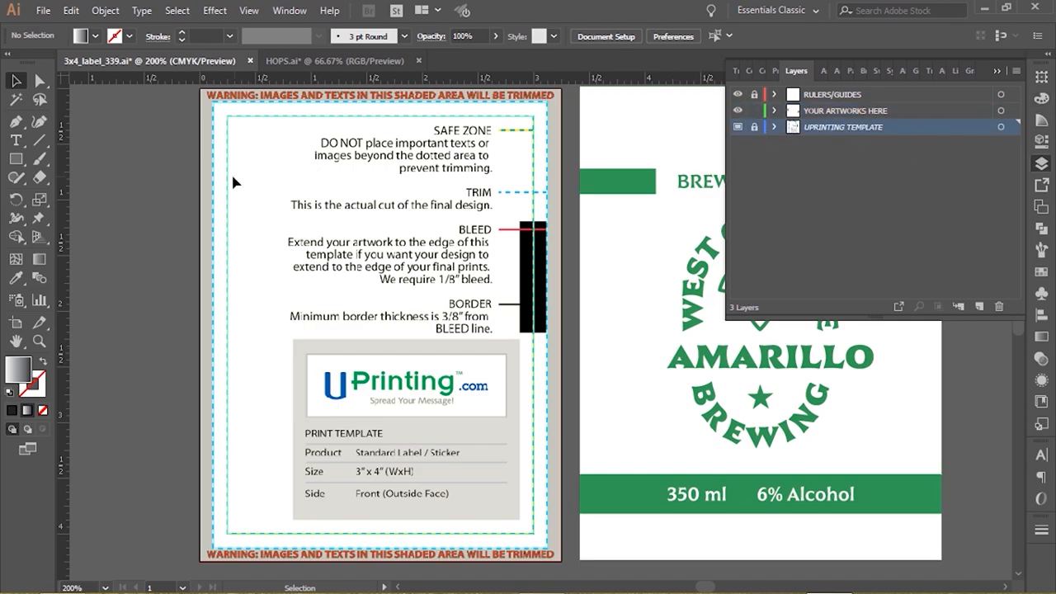
mouse_move(322, 185)
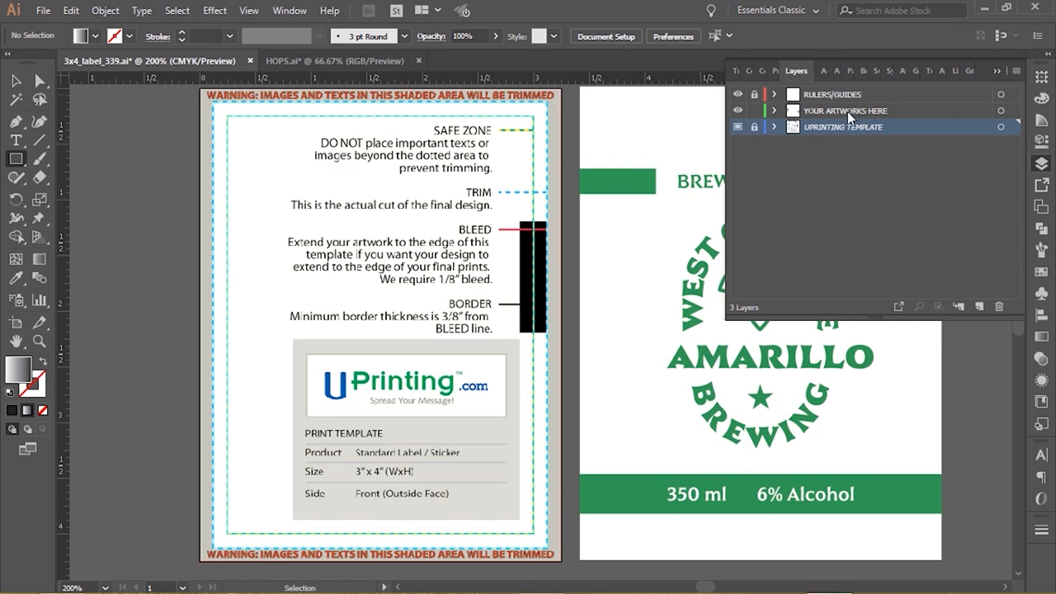
click(845, 109)
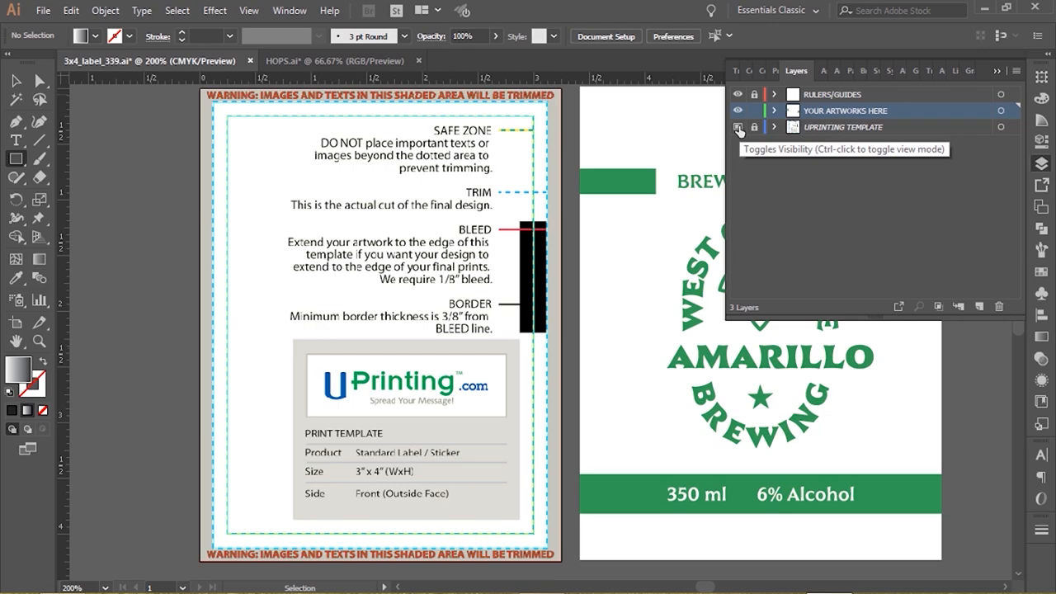
click(737, 127)
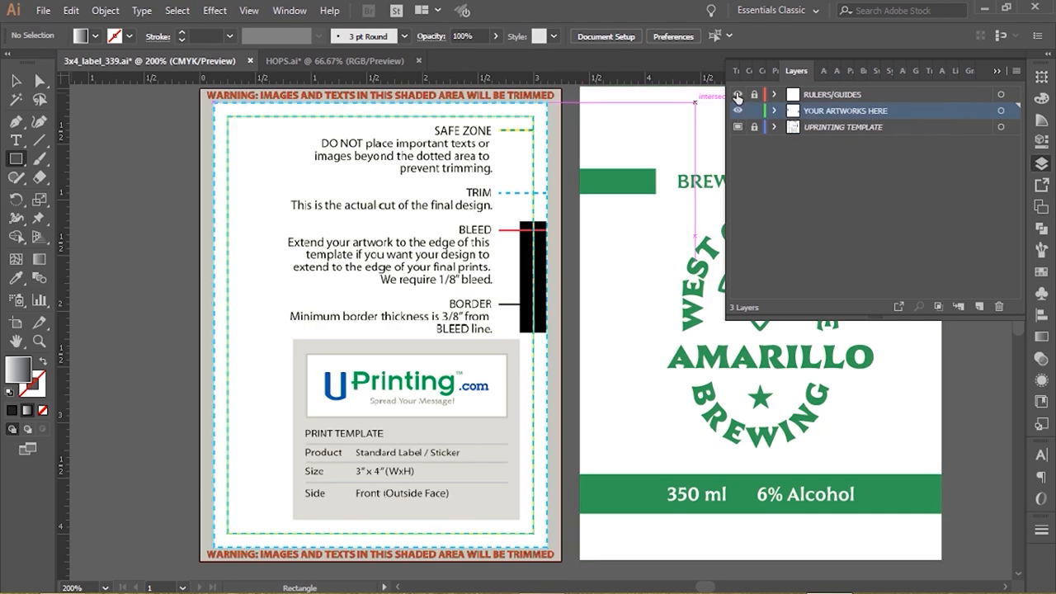
click(738, 93)
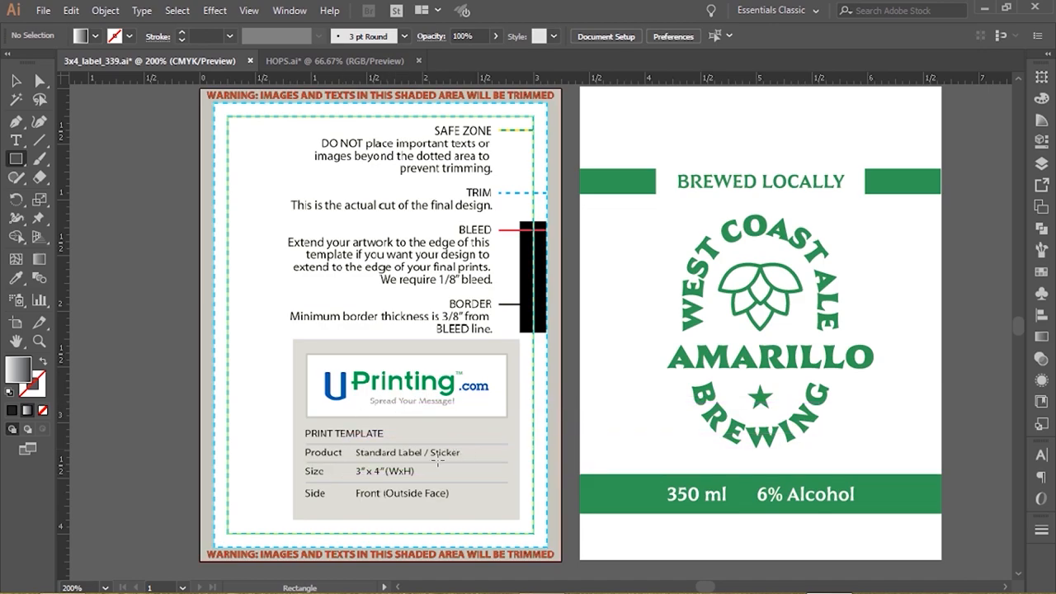
Step: Draw a rectangle across the whole artboard and bring up its Transform size/position settings
drag(265, 442, 796, 443)
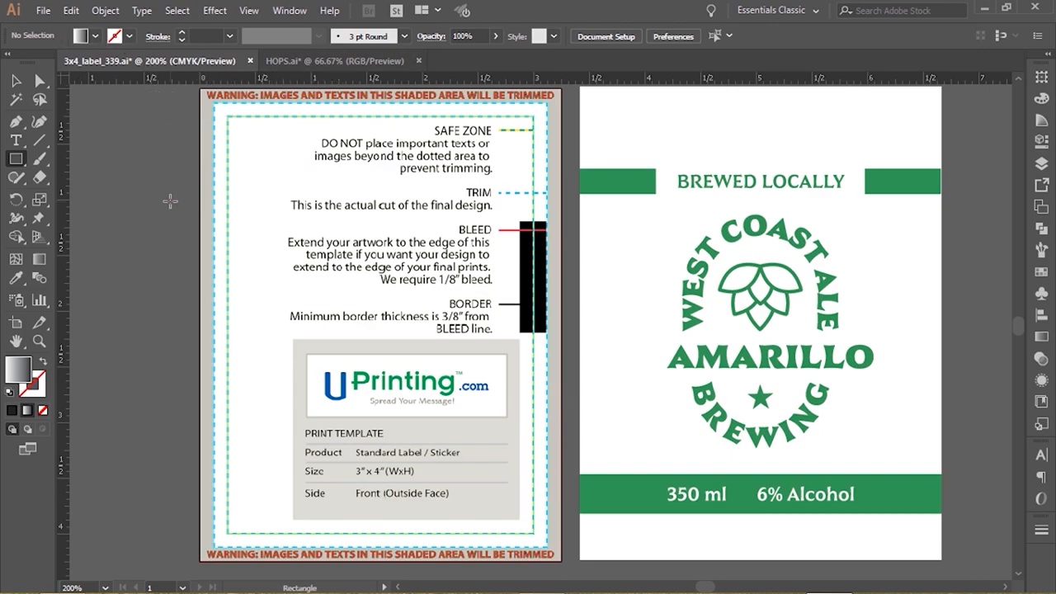
mouse_move(145, 203)
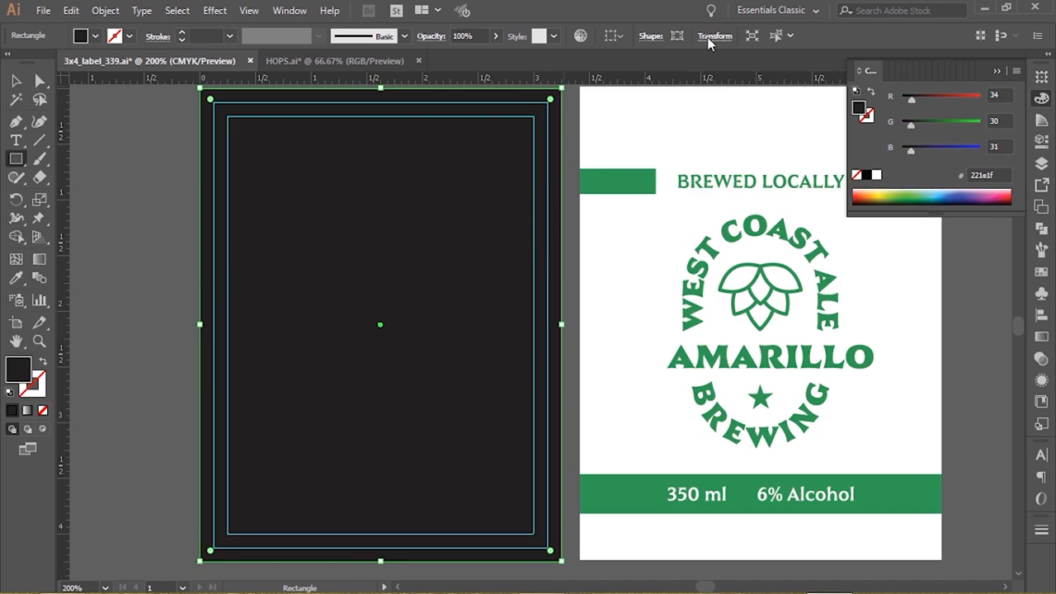
click(714, 37)
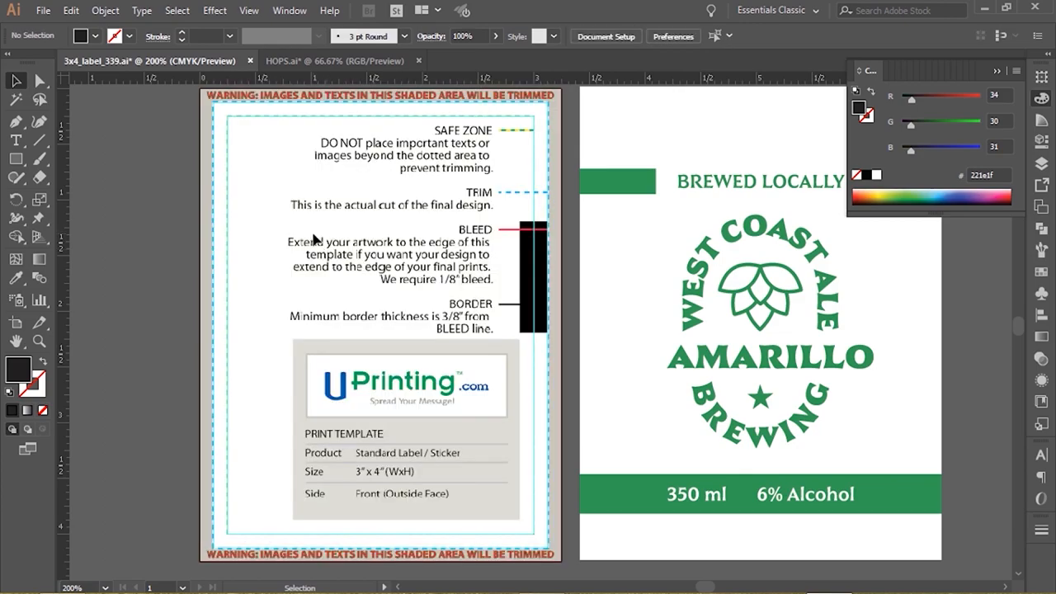
mouse_move(535, 125)
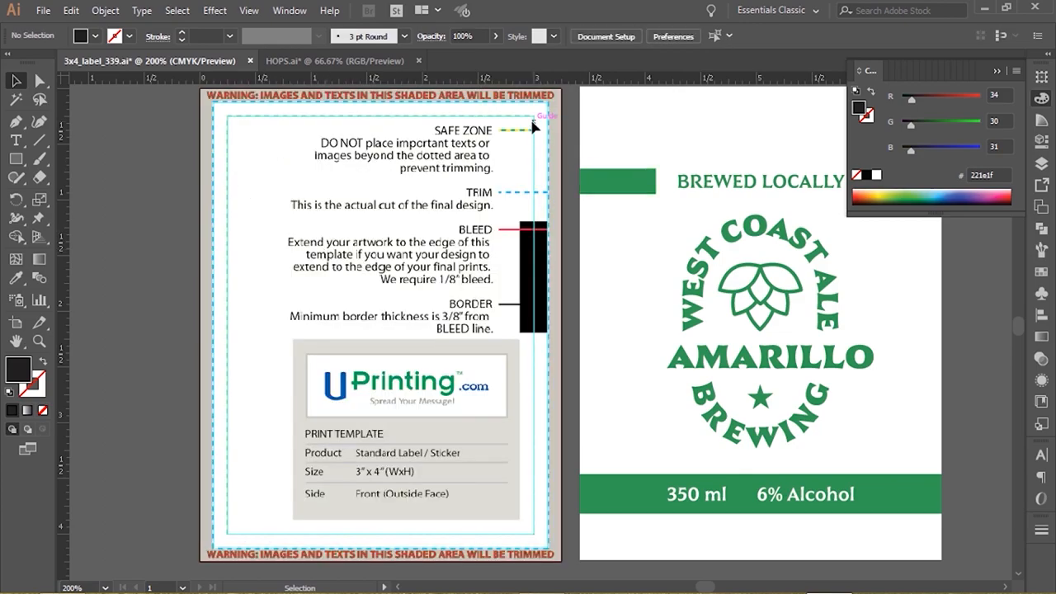
mouse_move(472, 285)
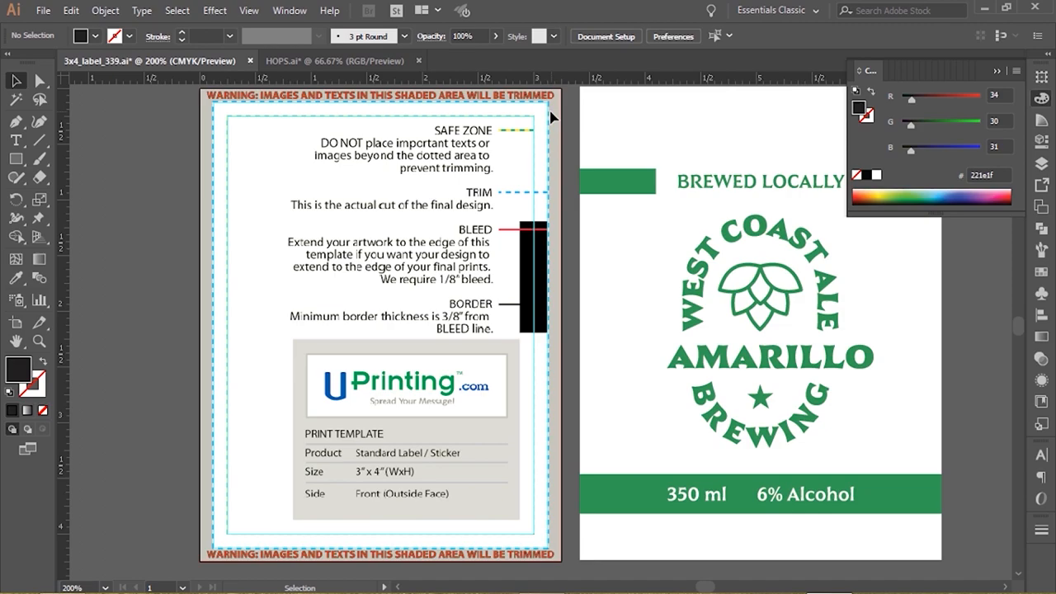
mouse_move(508, 142)
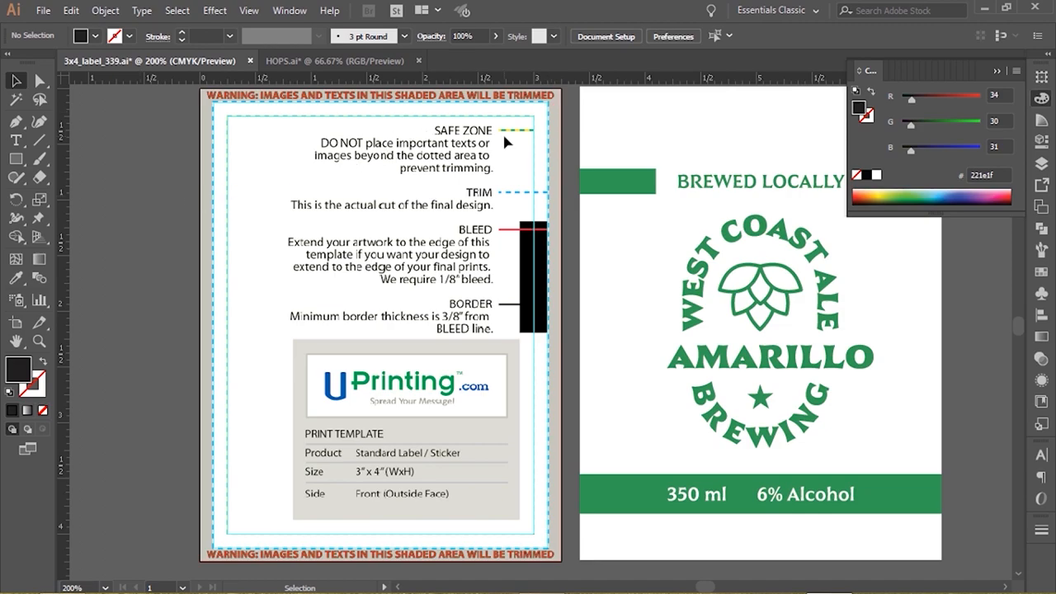
mouse_move(338, 152)
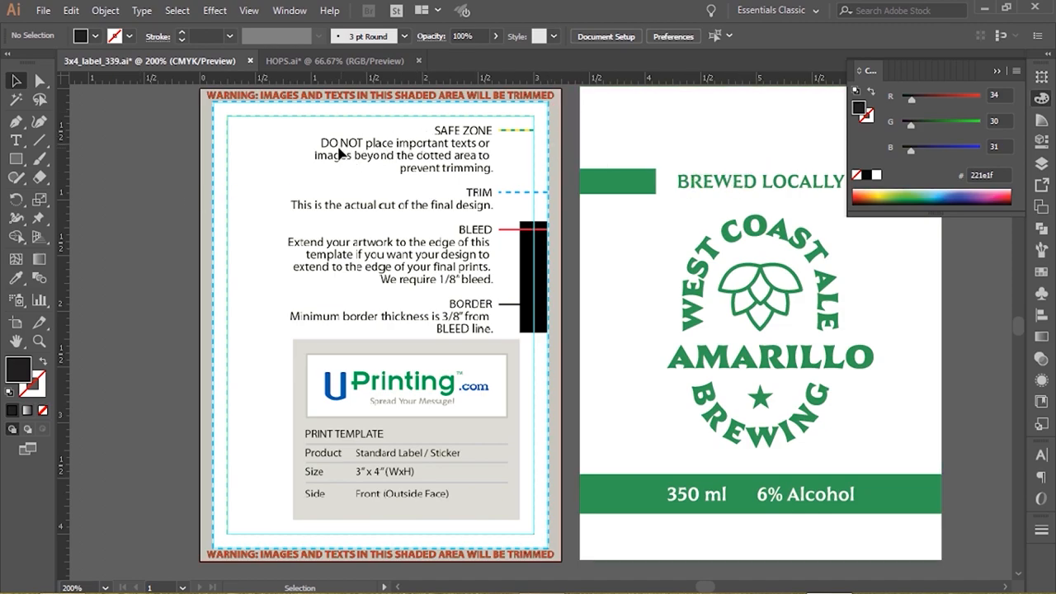
mouse_move(676, 299)
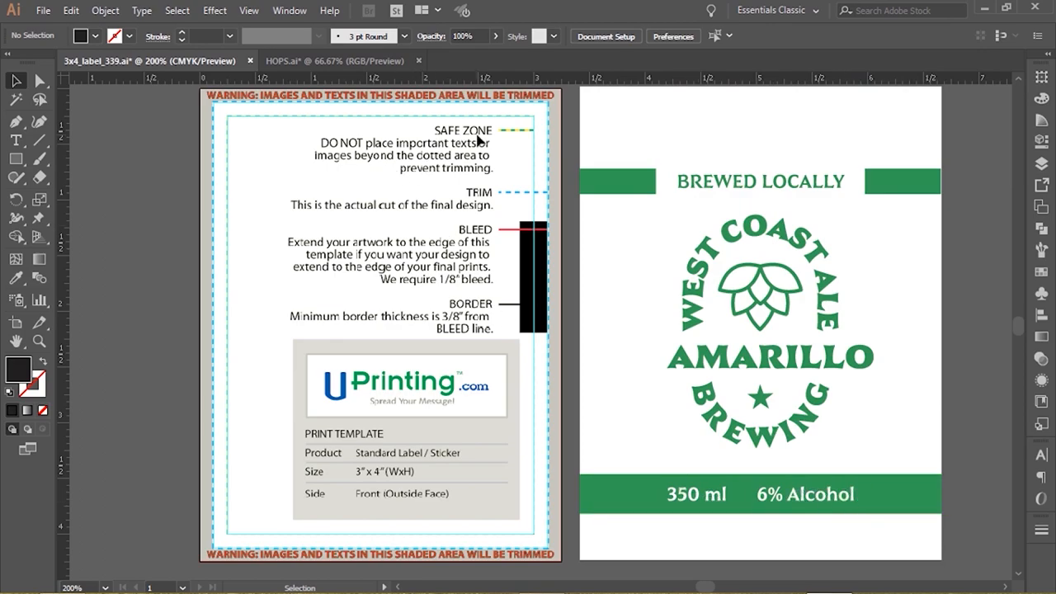
mouse_move(378, 548)
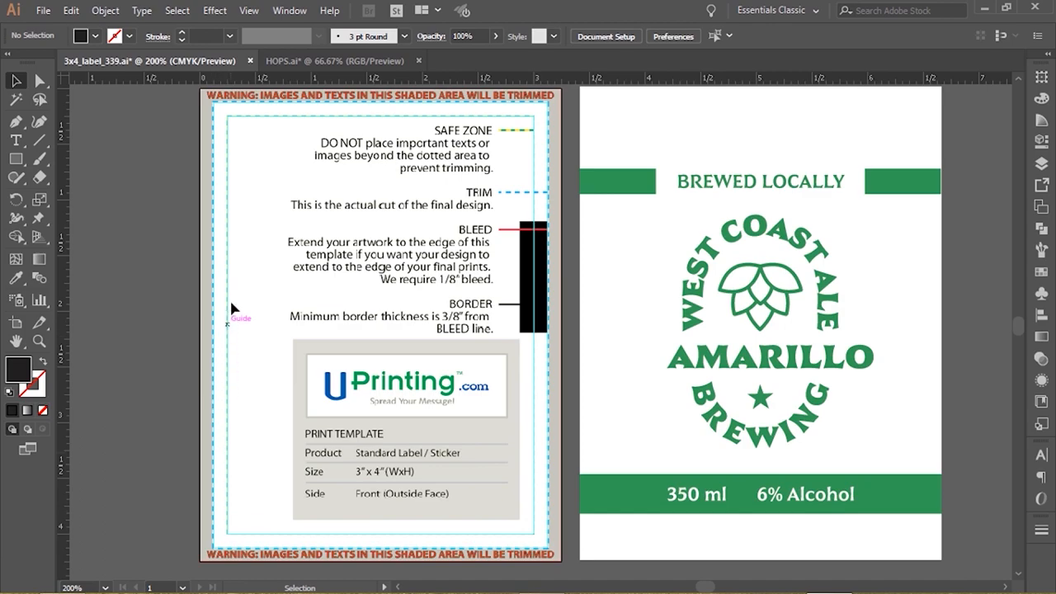
mouse_move(231, 128)
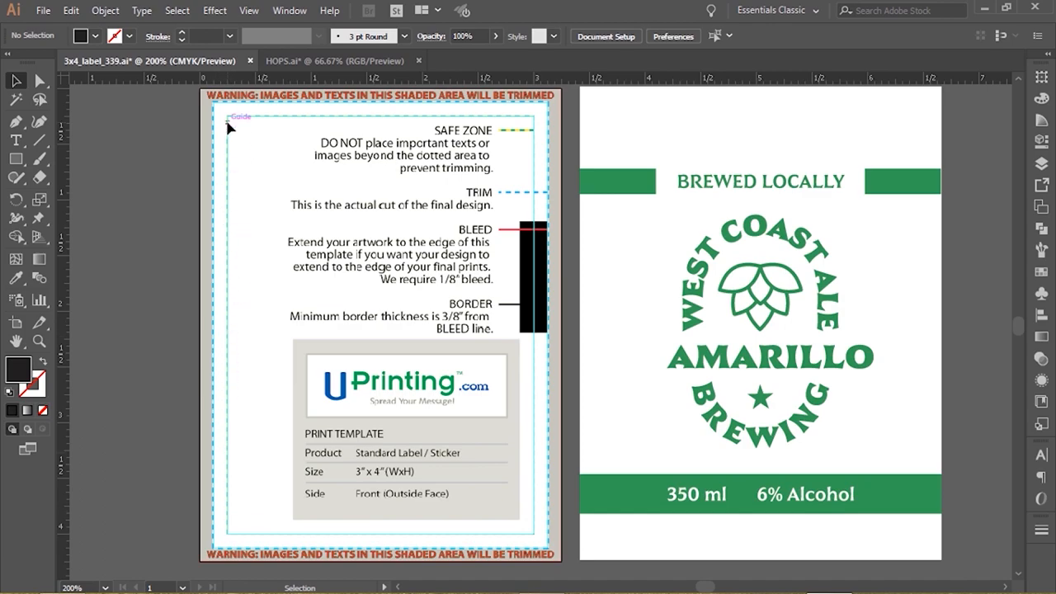
mouse_move(553, 181)
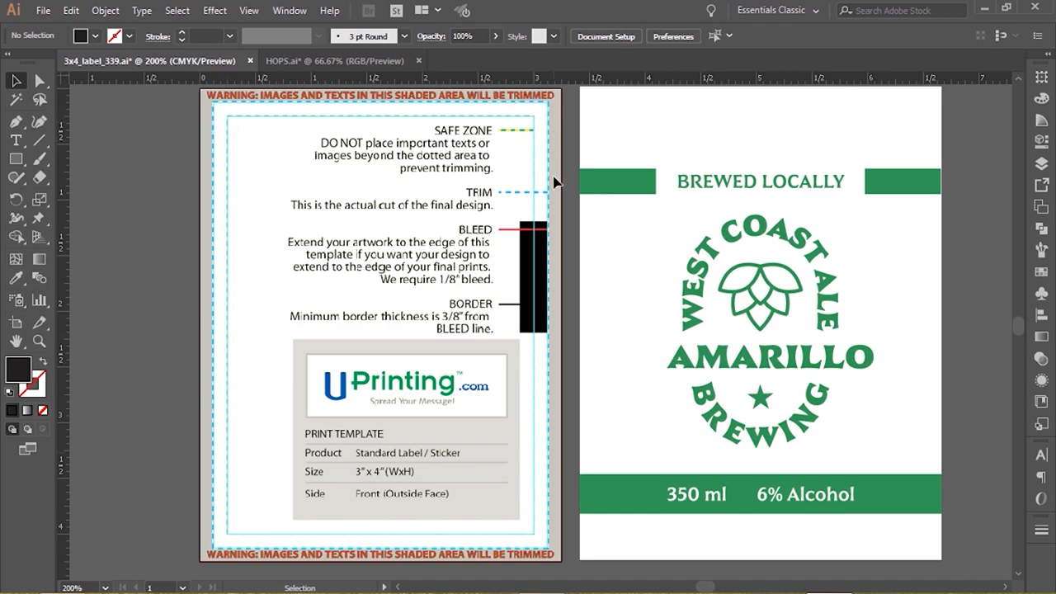
mouse_move(544, 211)
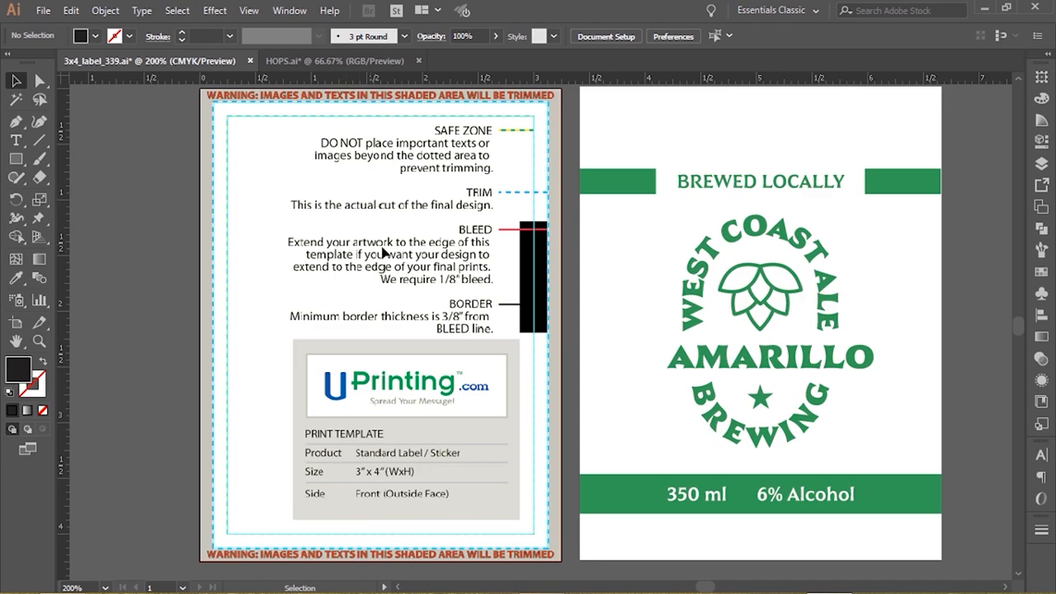
mouse_move(548, 247)
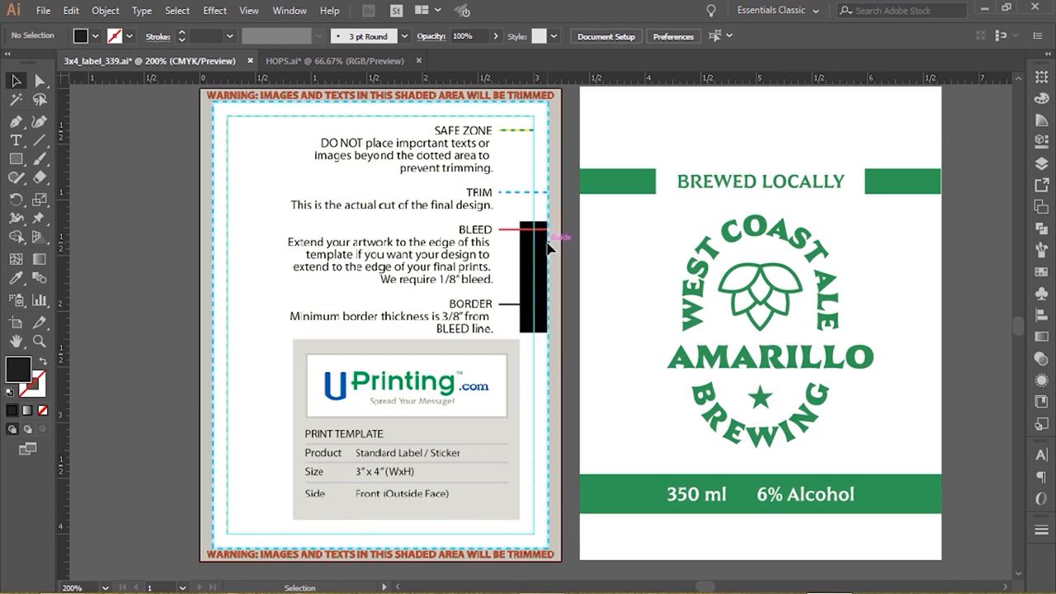
mouse_move(548, 198)
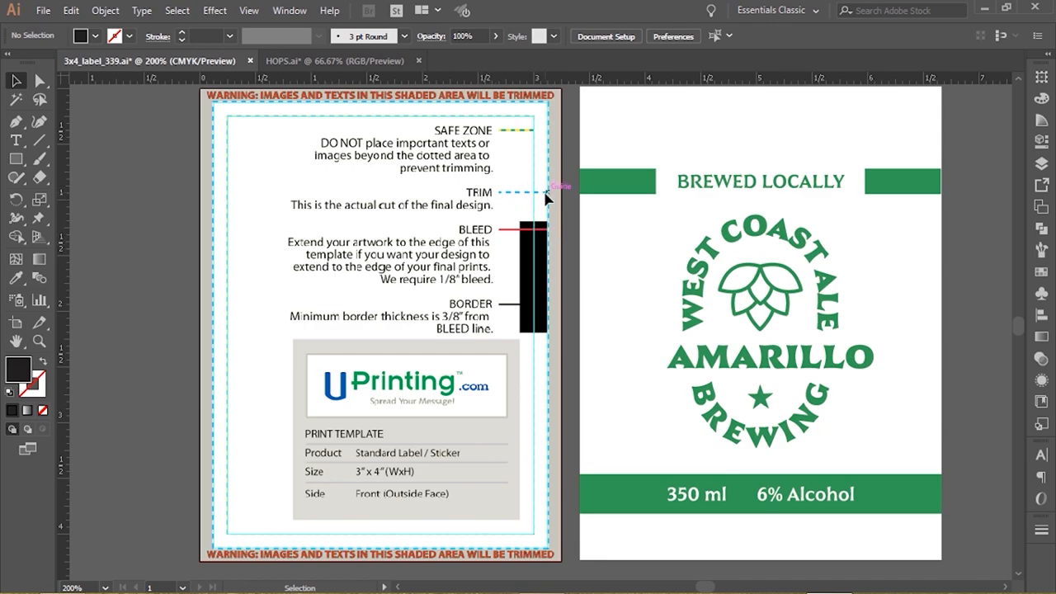
mouse_move(649, 141)
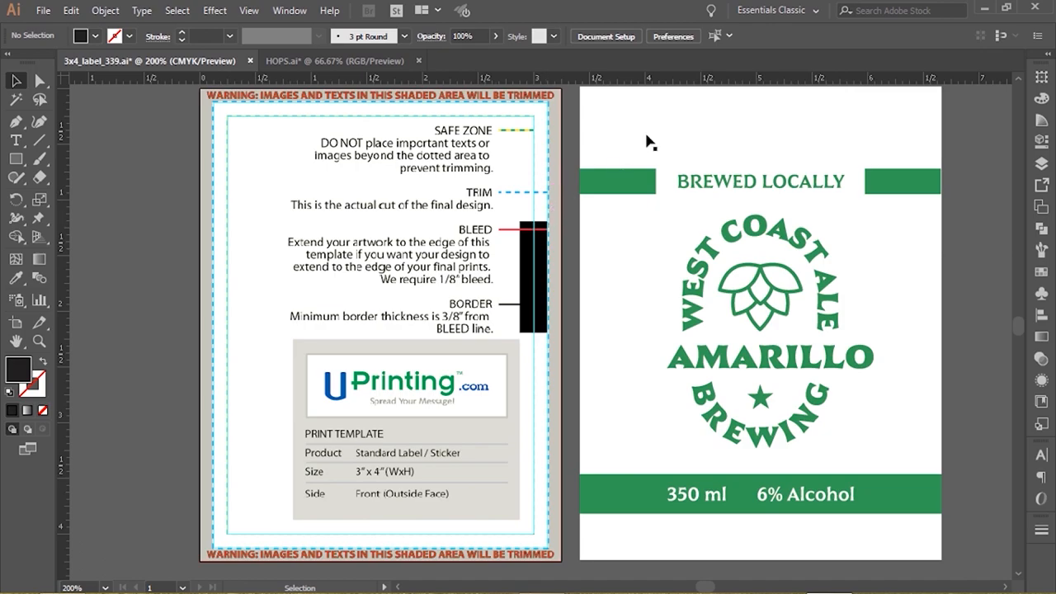
mouse_move(769, 386)
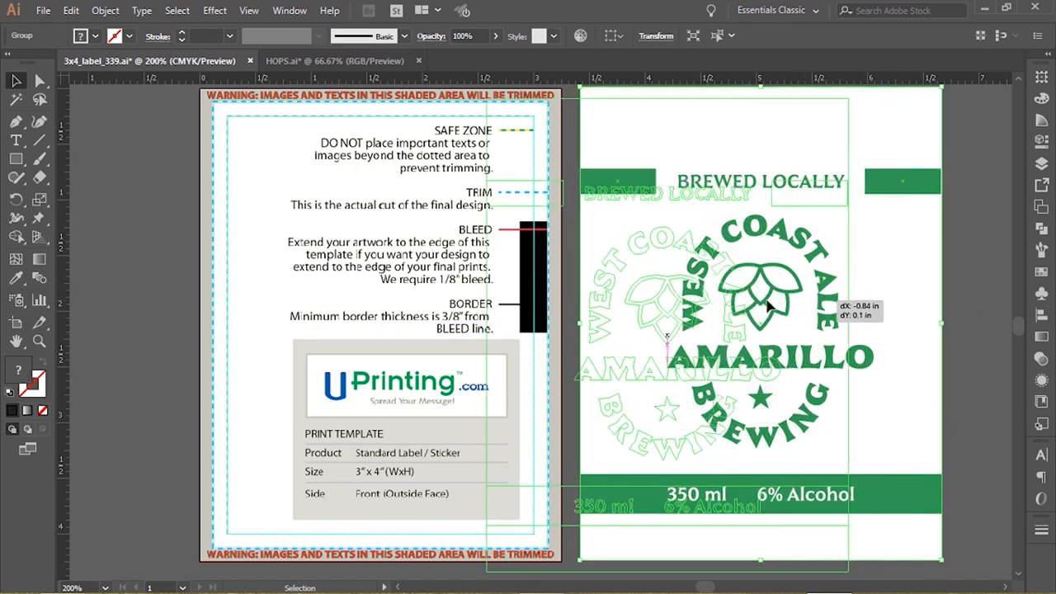
Step: Drag the grouped West Coast Ale label onto the template artboard, aligned to the bleed and trim guides
drag(768, 307, 380, 322)
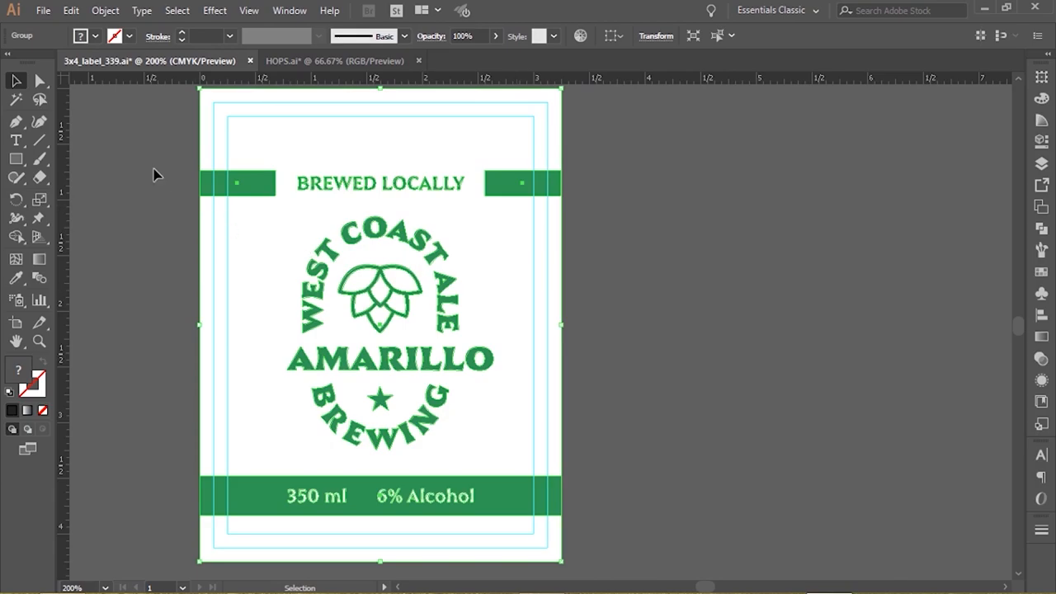
mouse_move(532, 132)
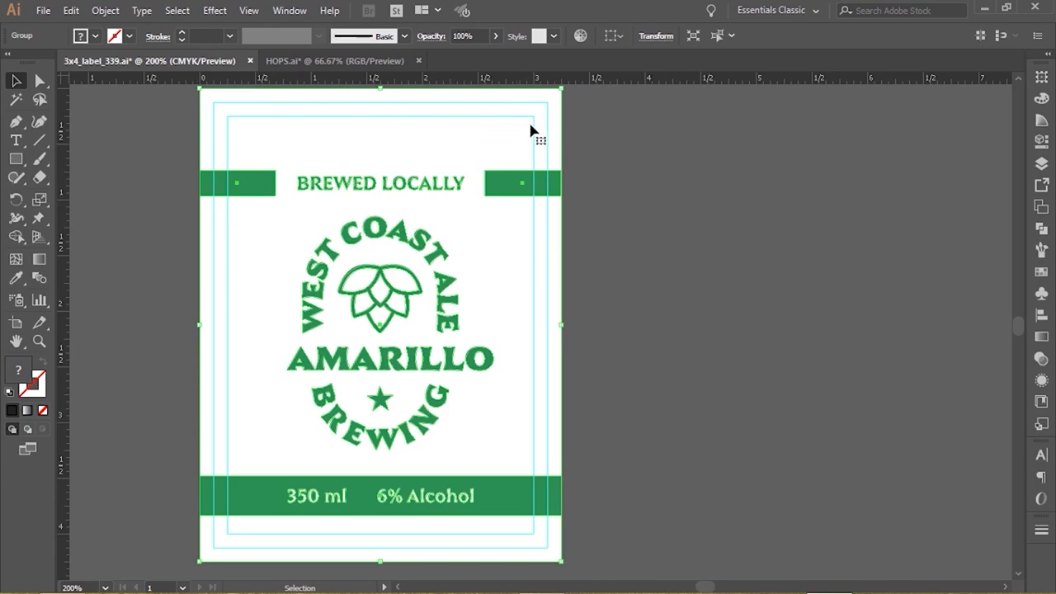
mouse_move(502, 189)
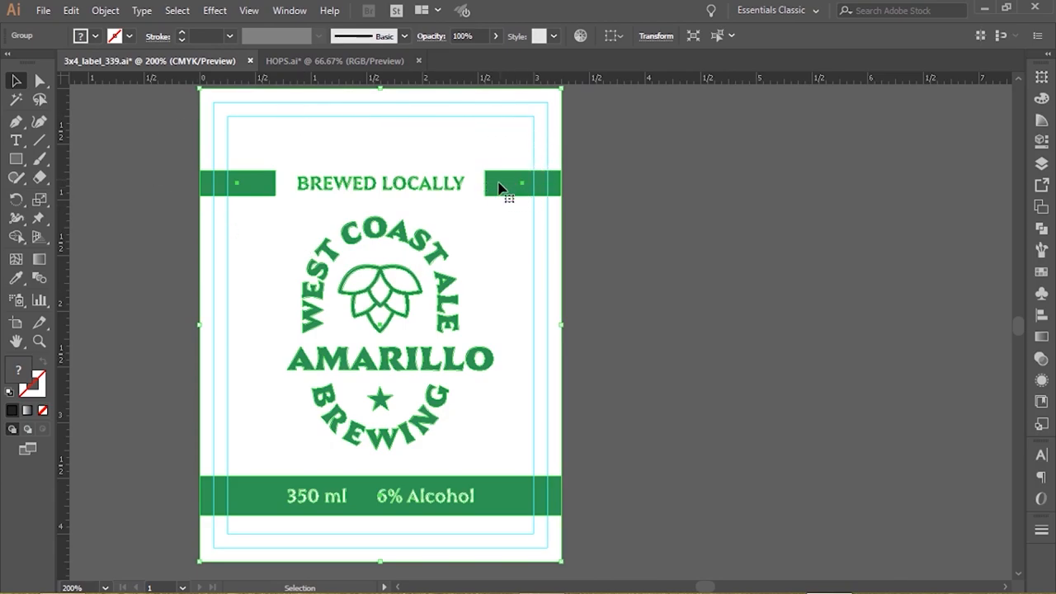
mouse_move(240, 183)
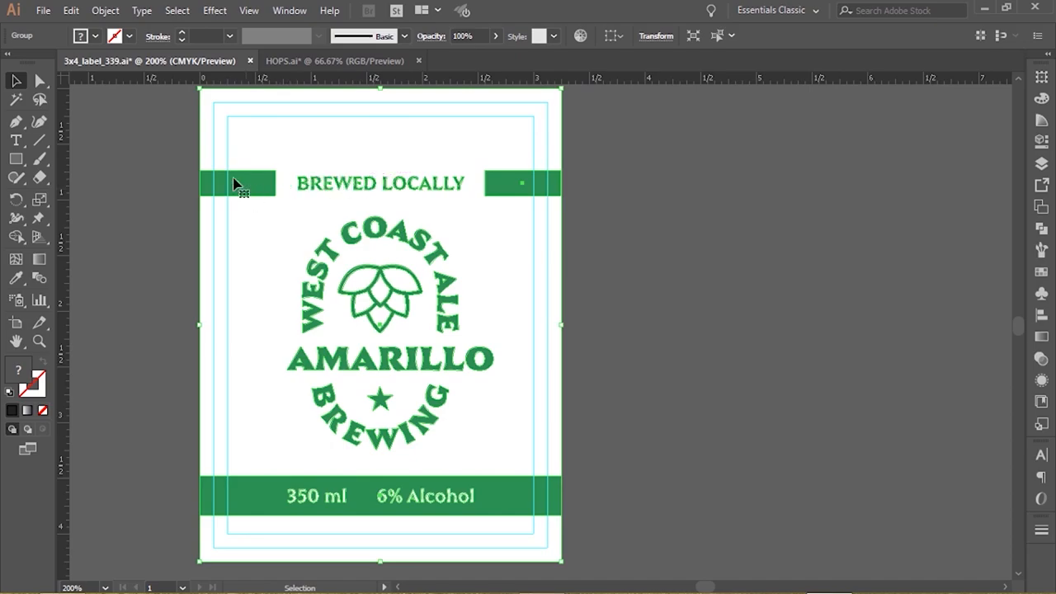
mouse_move(213, 234)
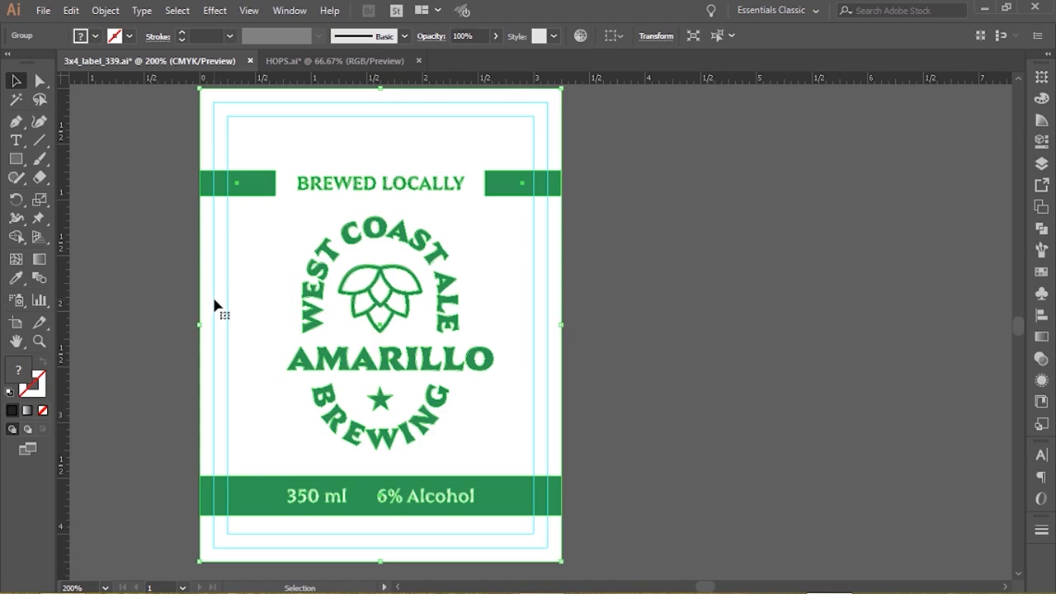
mouse_move(213, 213)
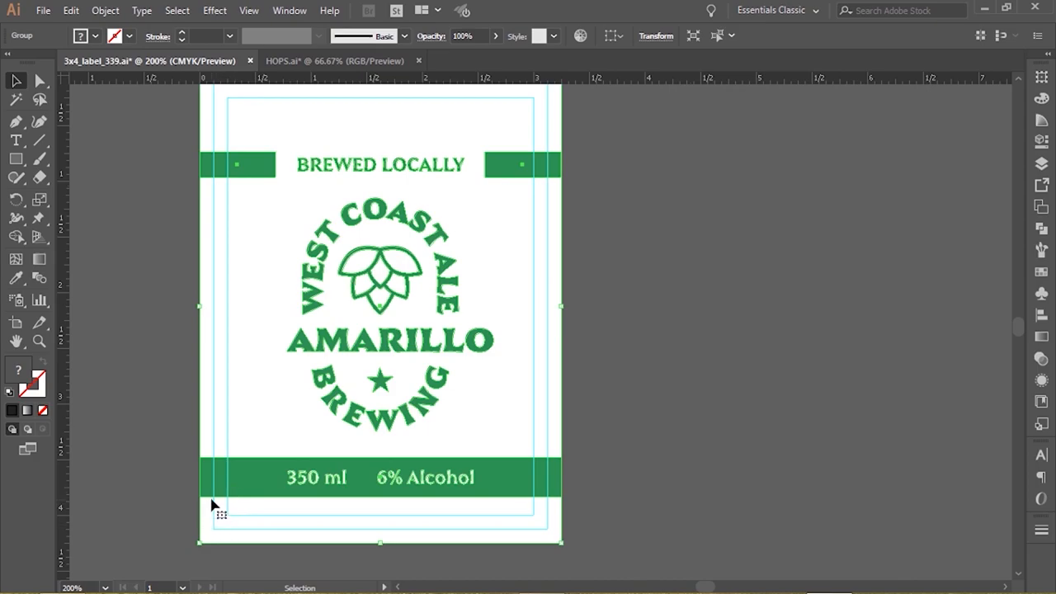
mouse_move(191, 72)
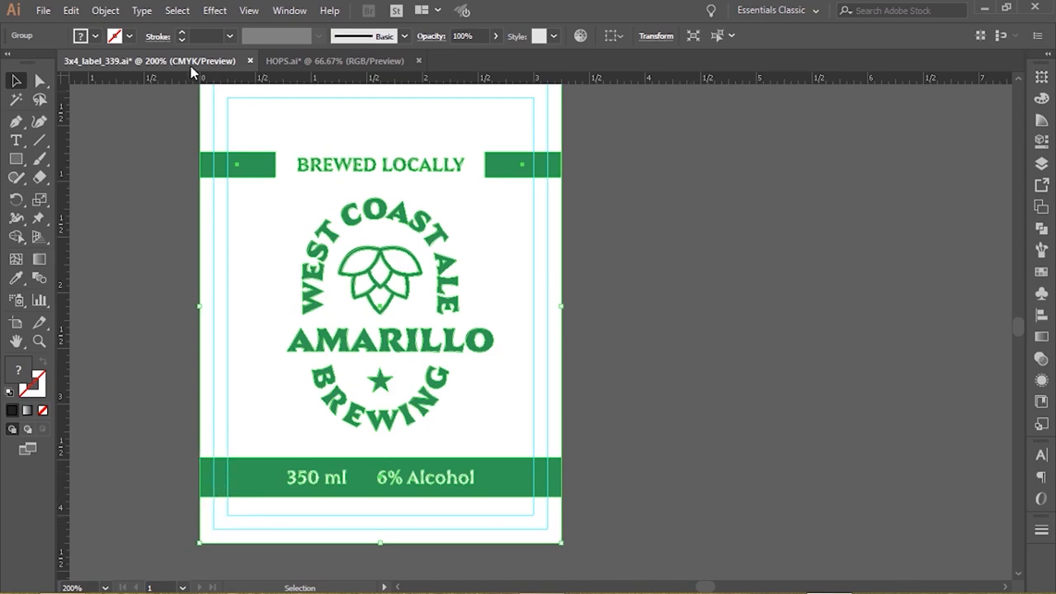
mouse_move(211, 472)
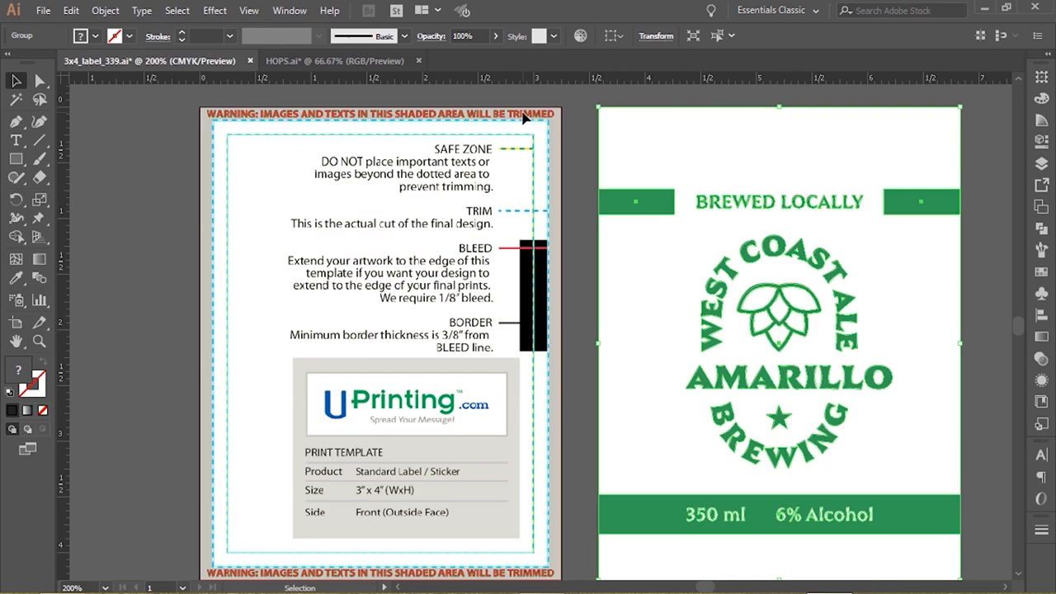
mouse_move(551, 317)
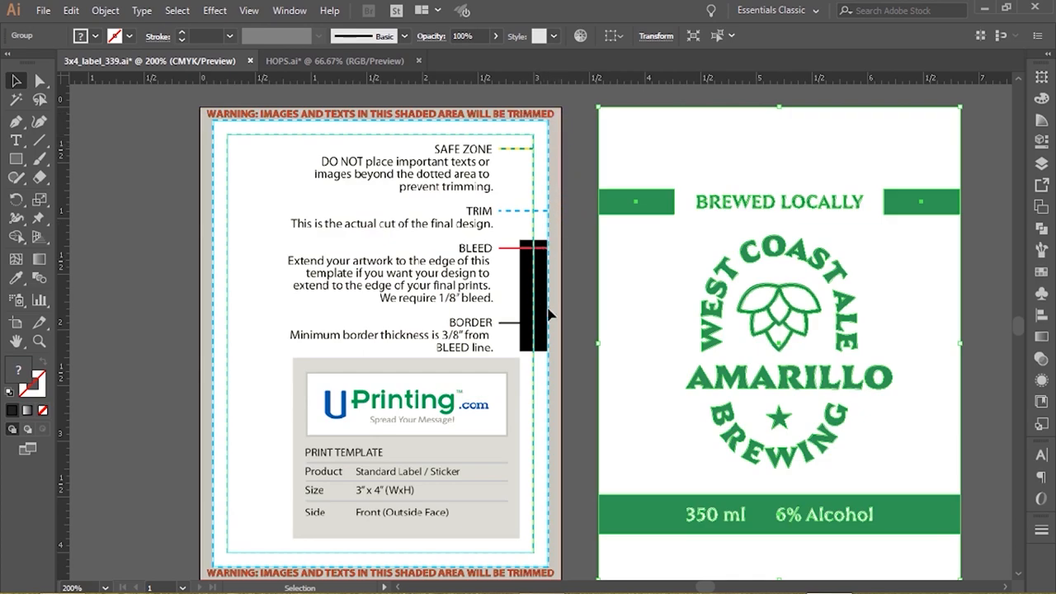
mouse_move(574, 350)
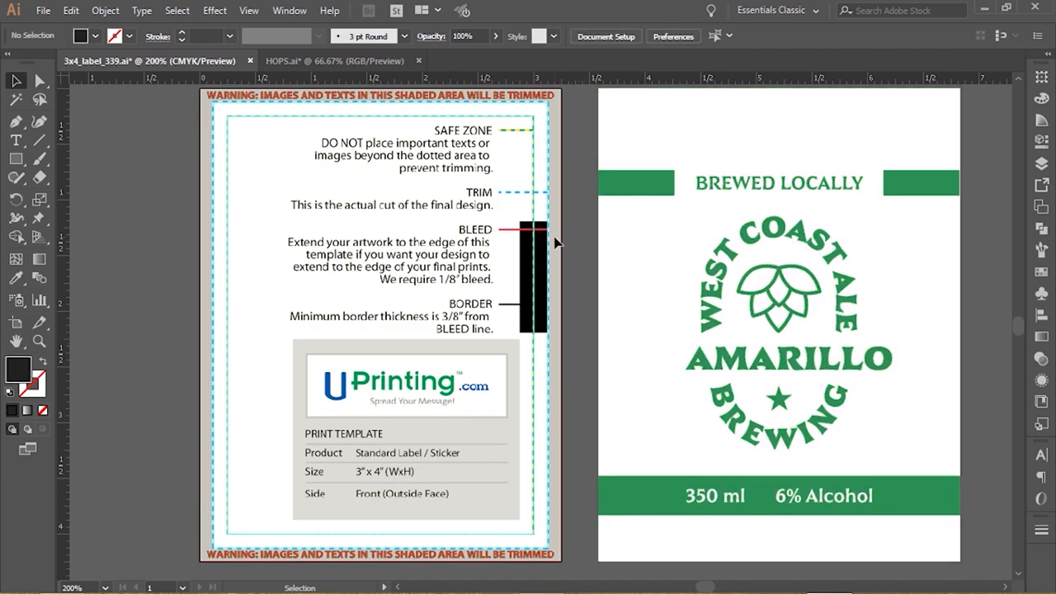
mouse_move(225, 463)
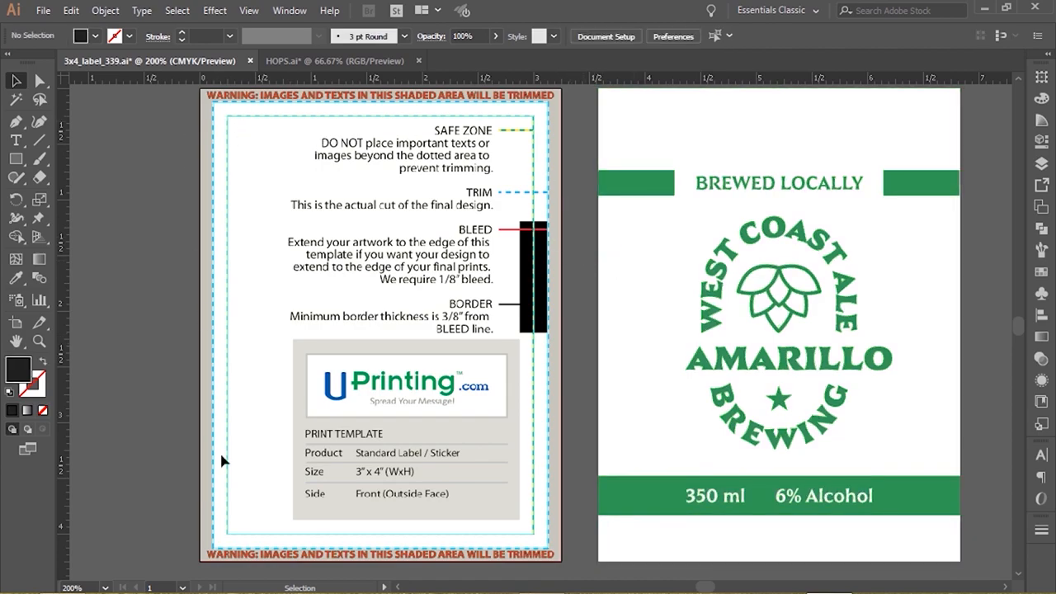
mouse_move(578, 367)
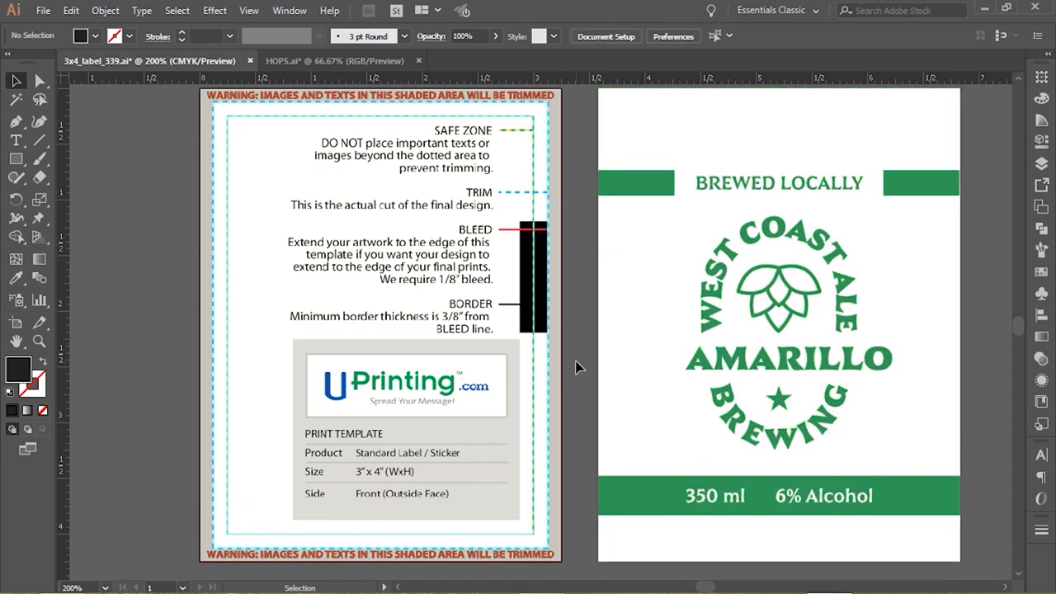
mouse_move(568, 188)
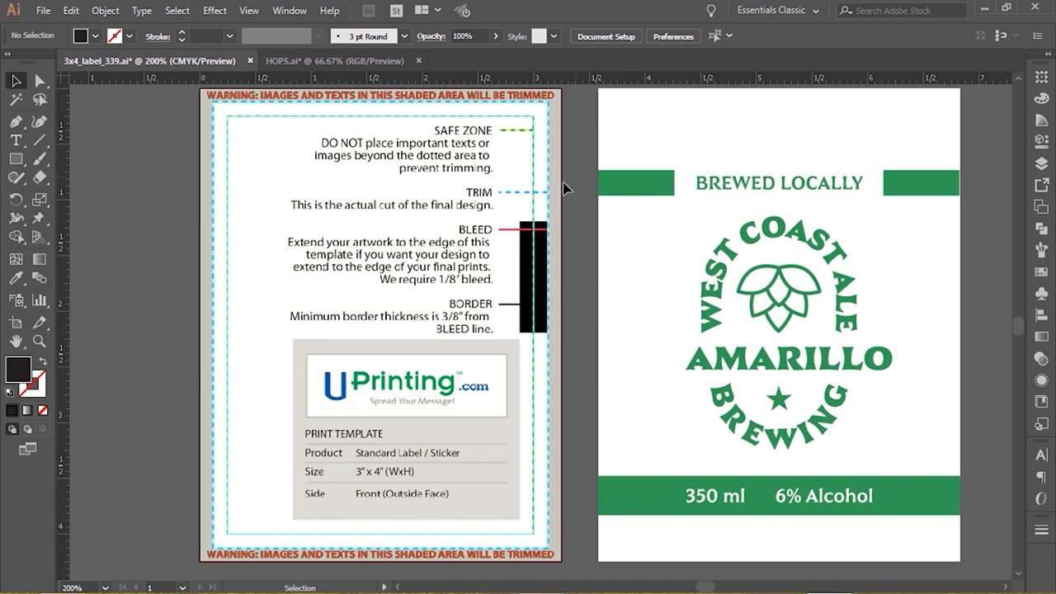
Step: Scroll the canvas down while the label sits back beside the template
scroll(down, 3)
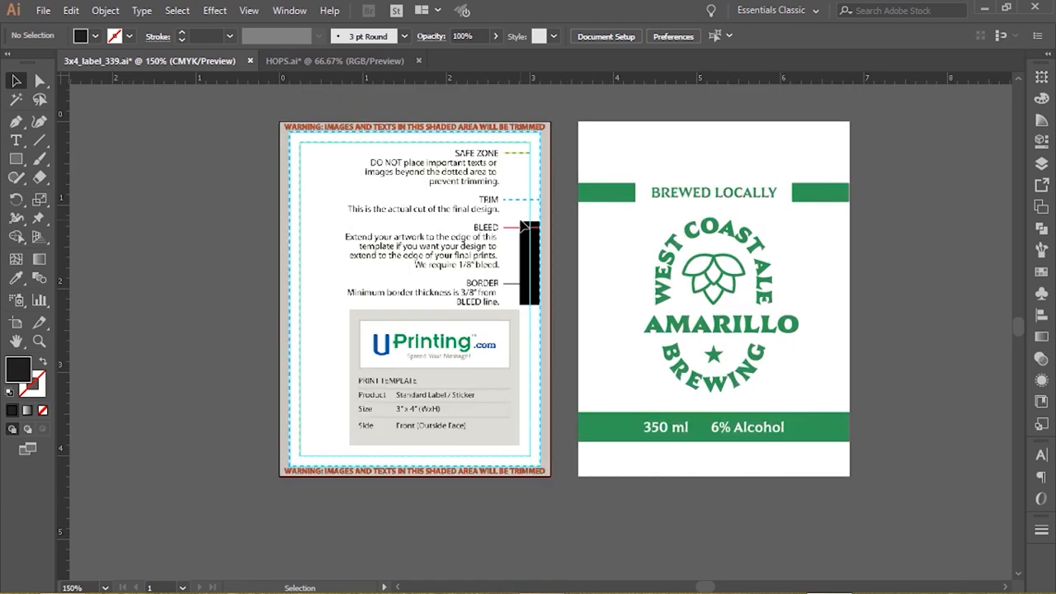
mouse_move(476, 439)
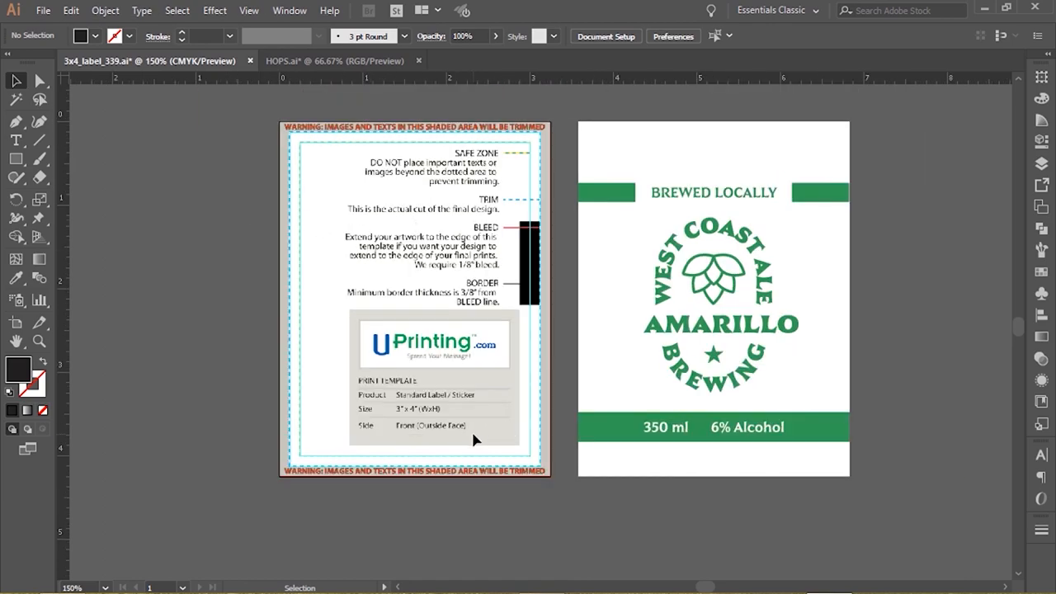